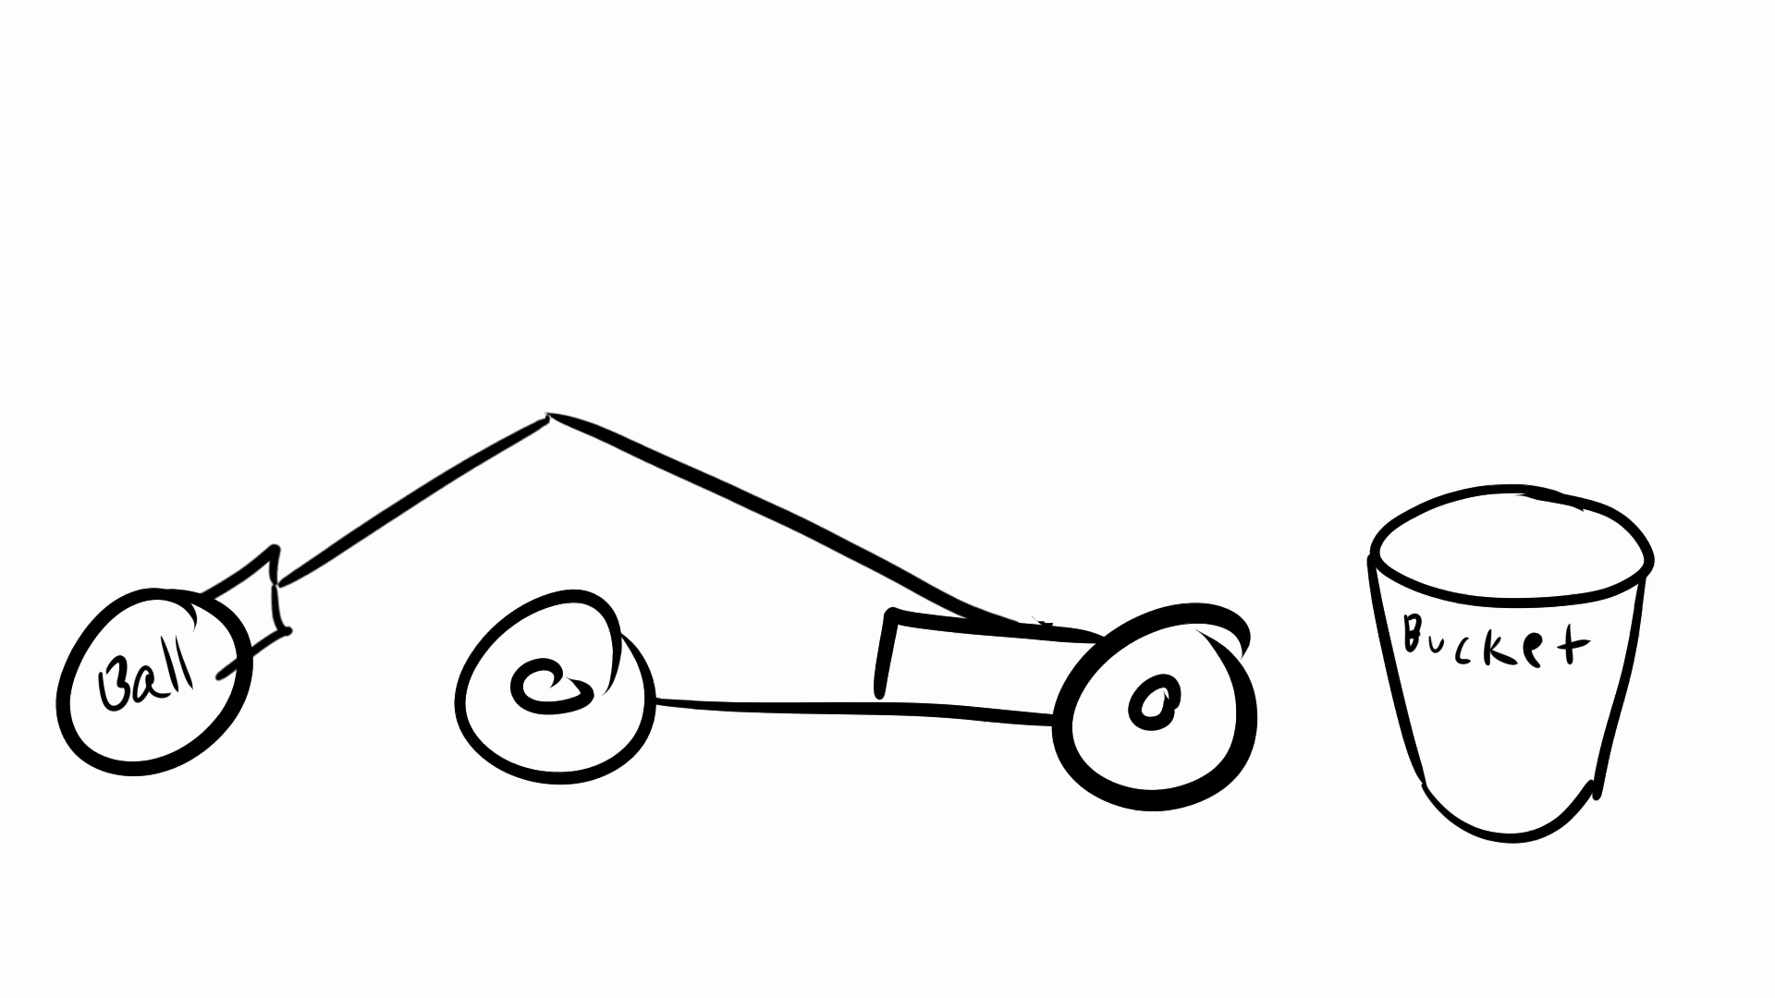
# Rotate the arm and ball strokes forward so the ball hangs raised above the labeled bucket
pyautogui.moveTo(148, 673); pyautogui.dragTo(1596, 171)
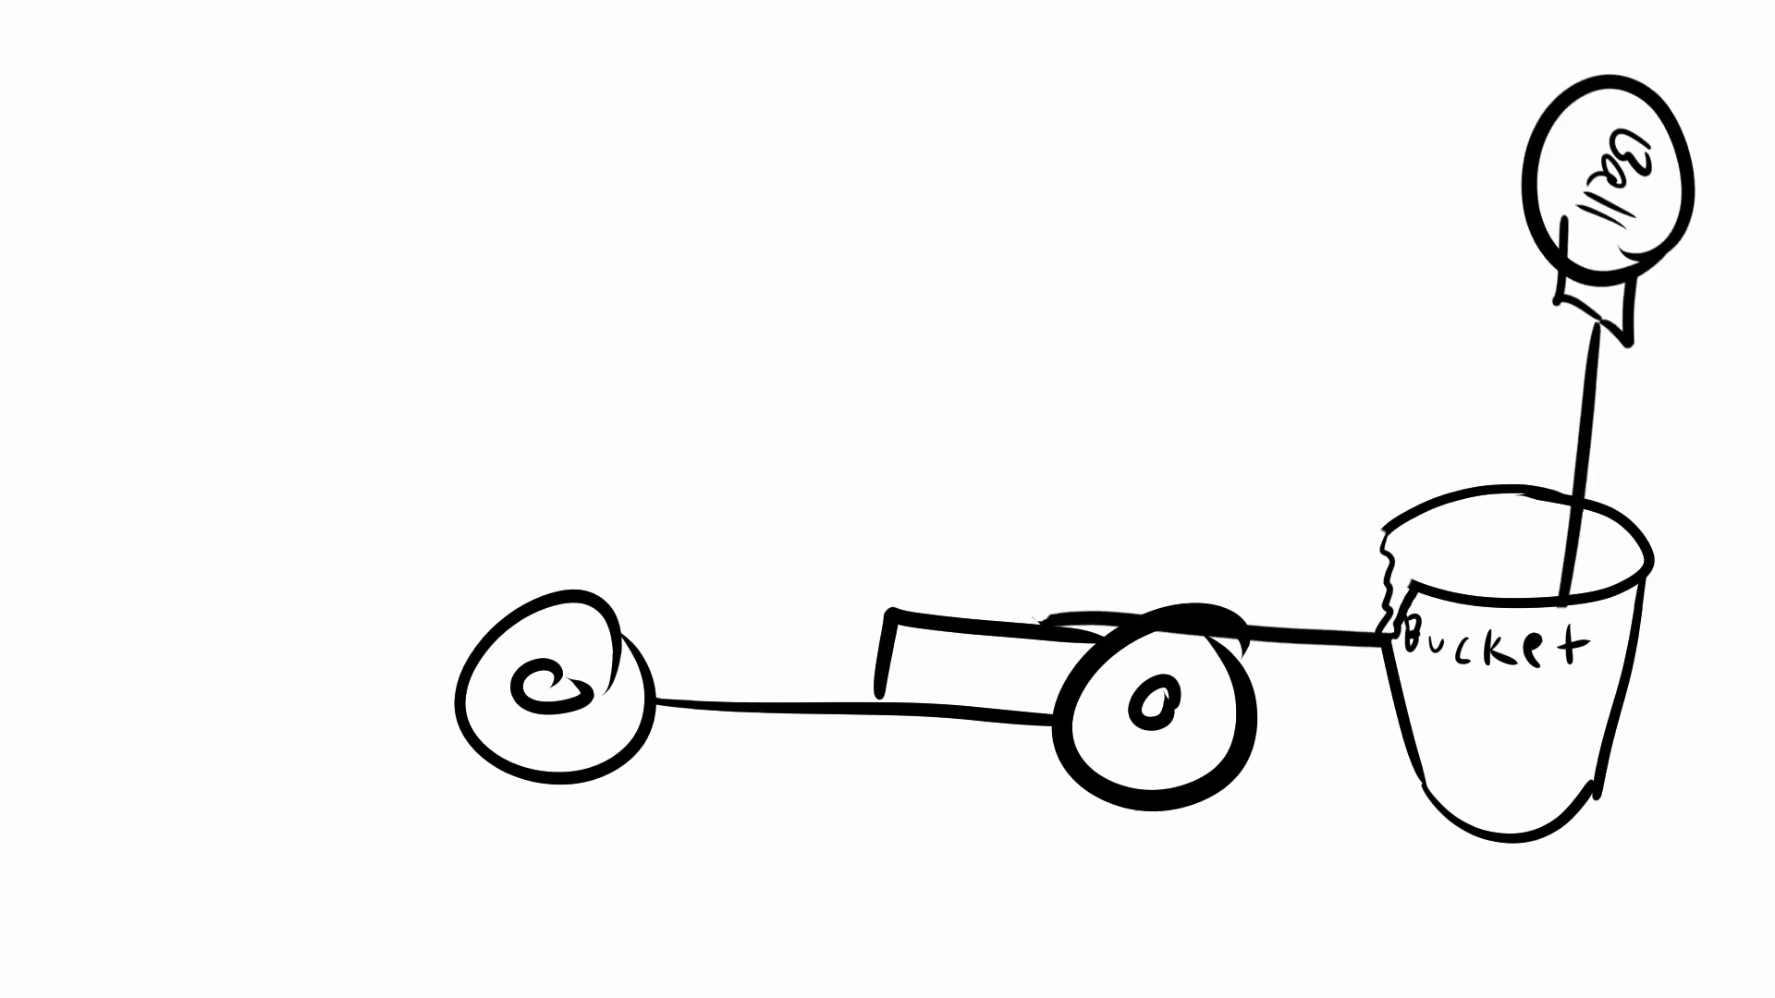